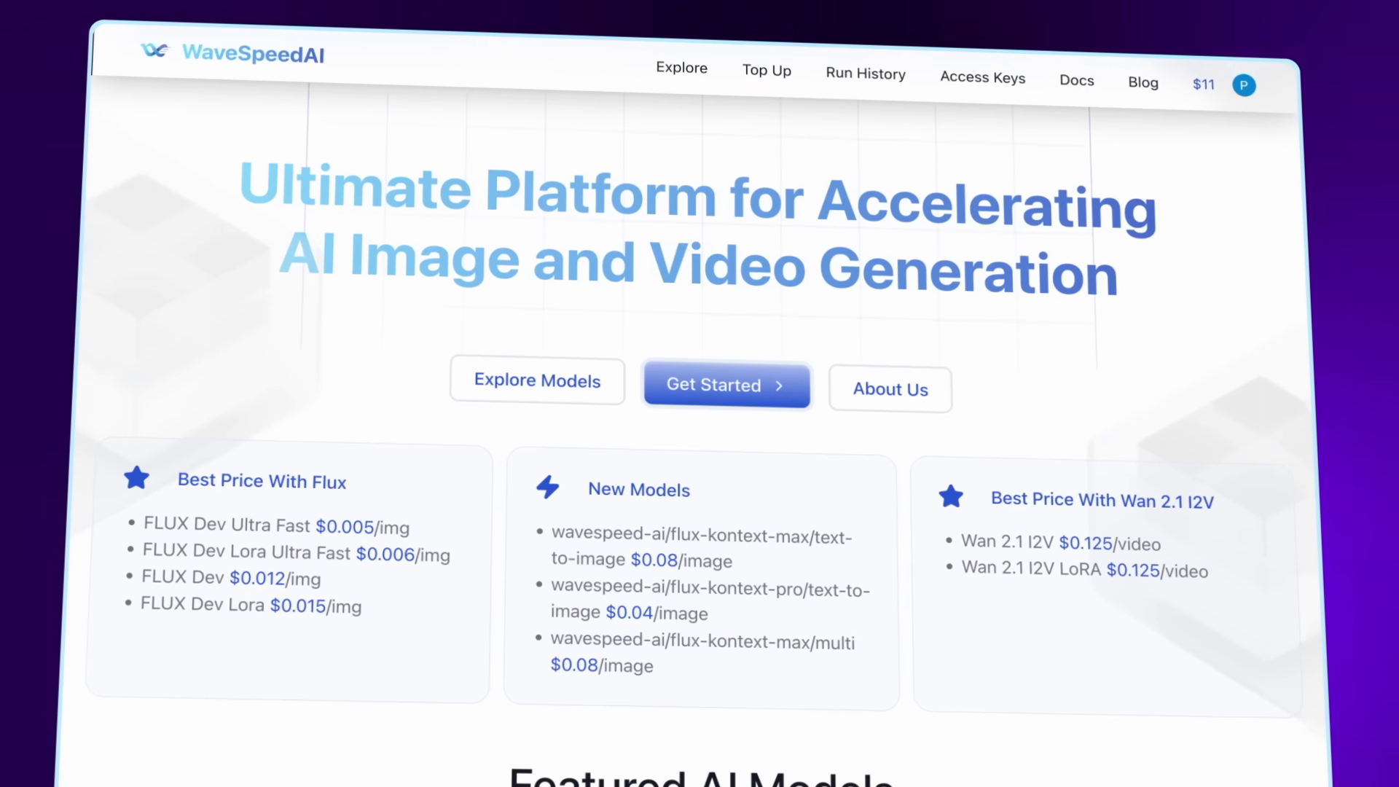
# Choose the VACE task type that decides how the dance video guides generation.
pyautogui.scroll(-3)
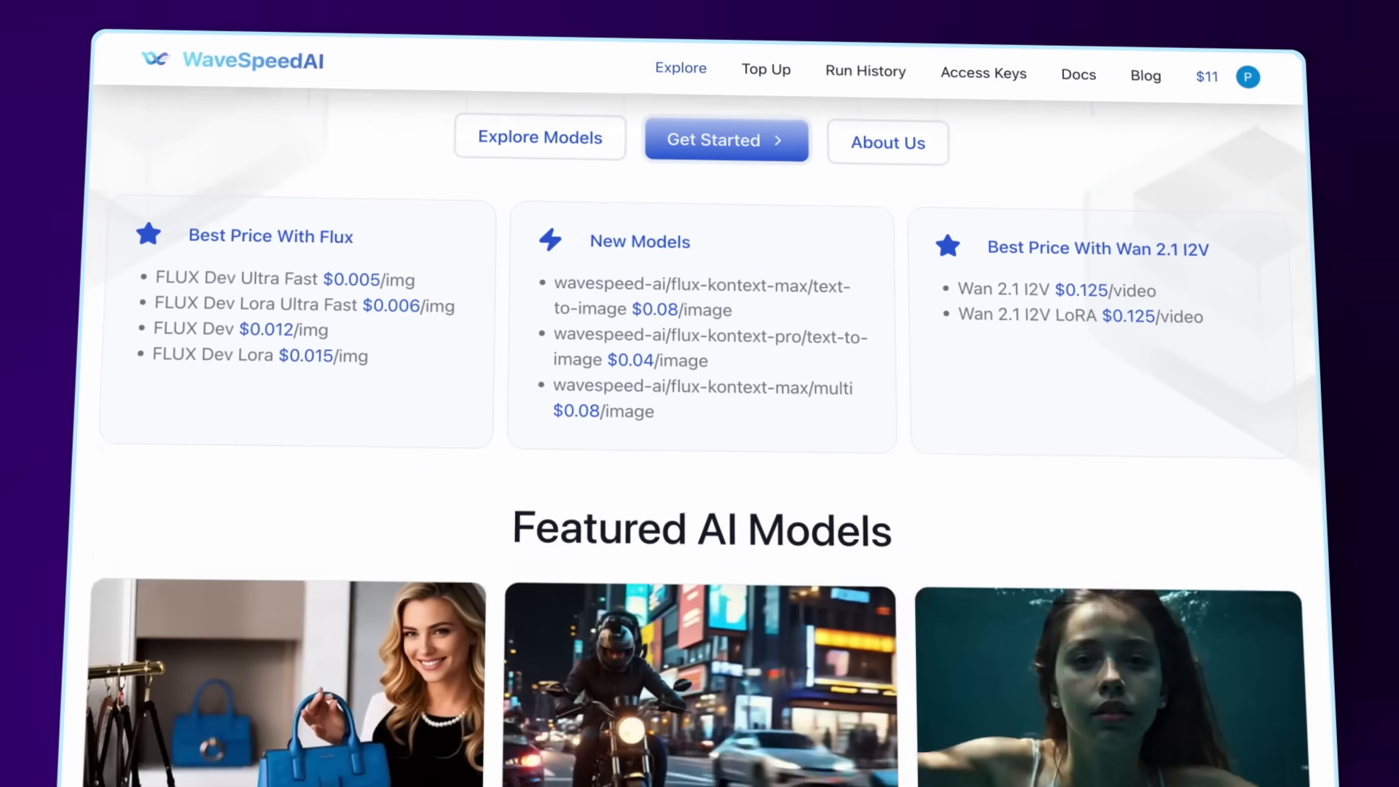
pyautogui.scroll(-3)
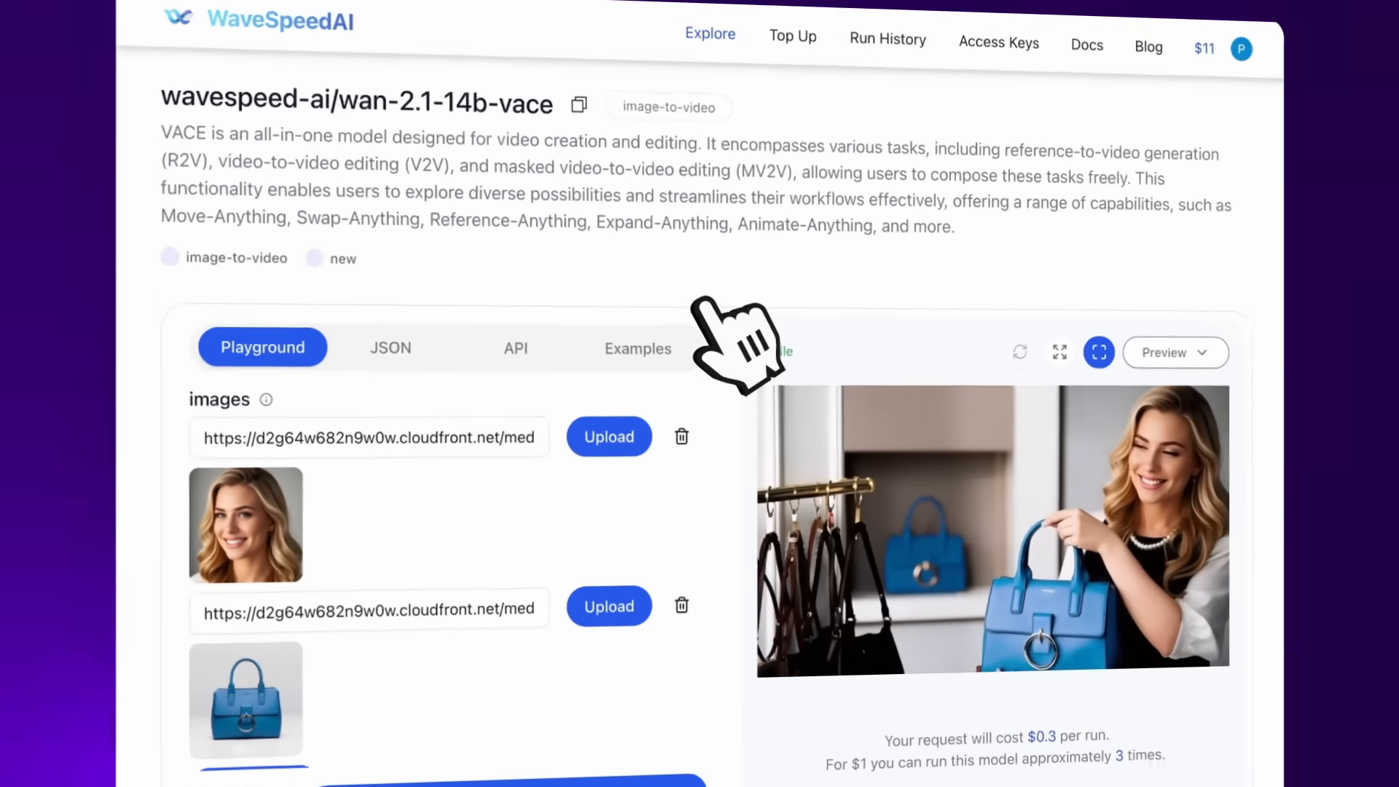
pyautogui.scroll(-3)
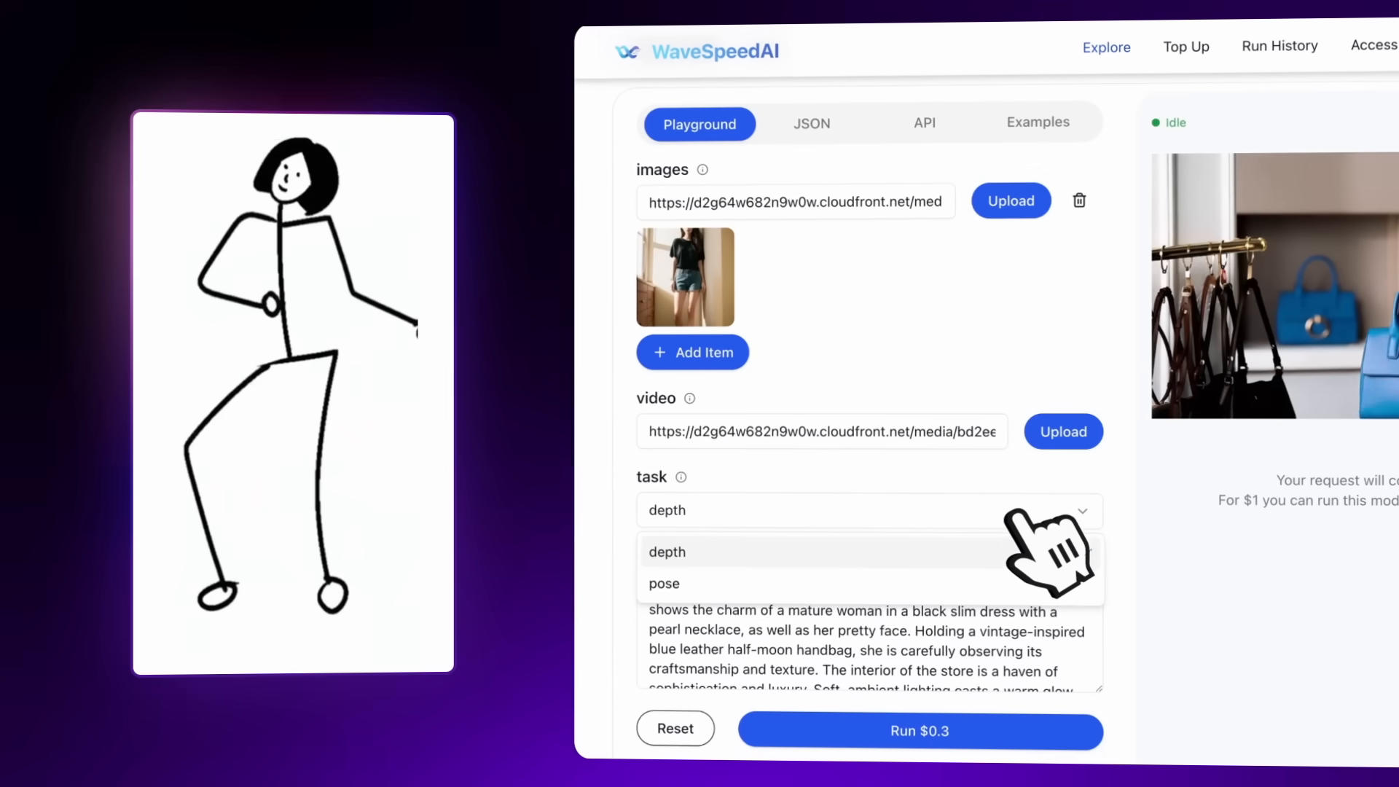
pyautogui.click(665, 583)
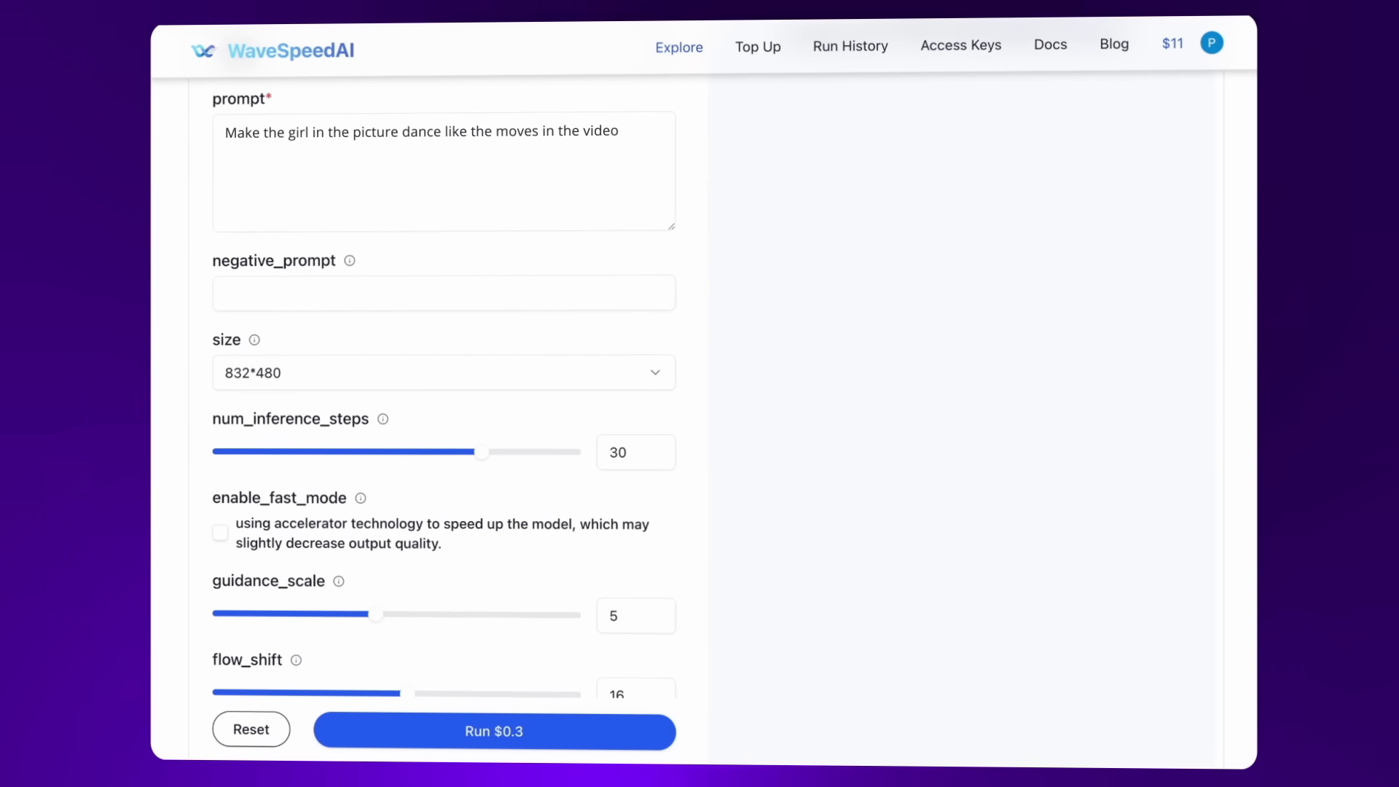
# Set guidance scale to 7.47 and context scale to 1.5, then run the video job.
pyautogui.scroll(-3)
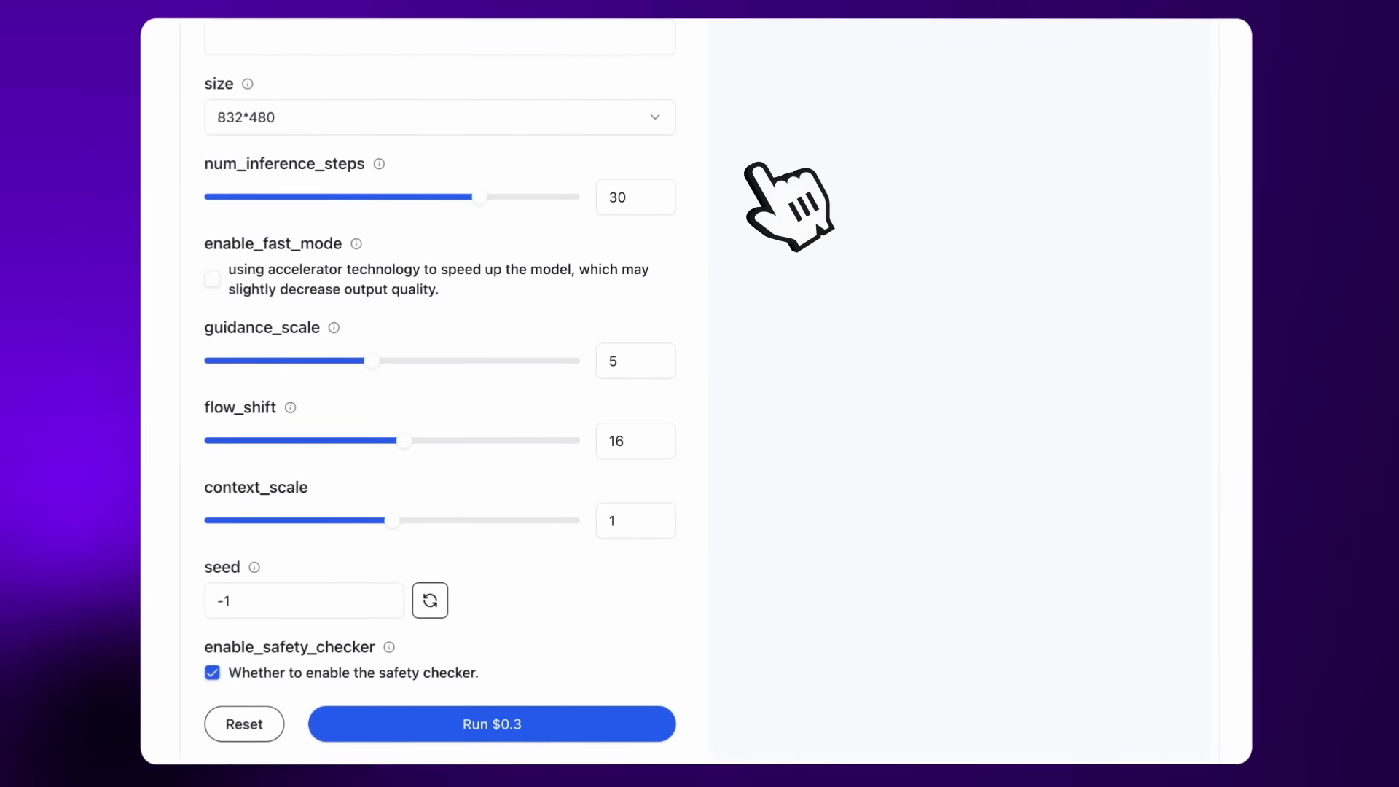
pyautogui.moveTo(376, 360); pyautogui.dragTo(472, 361)
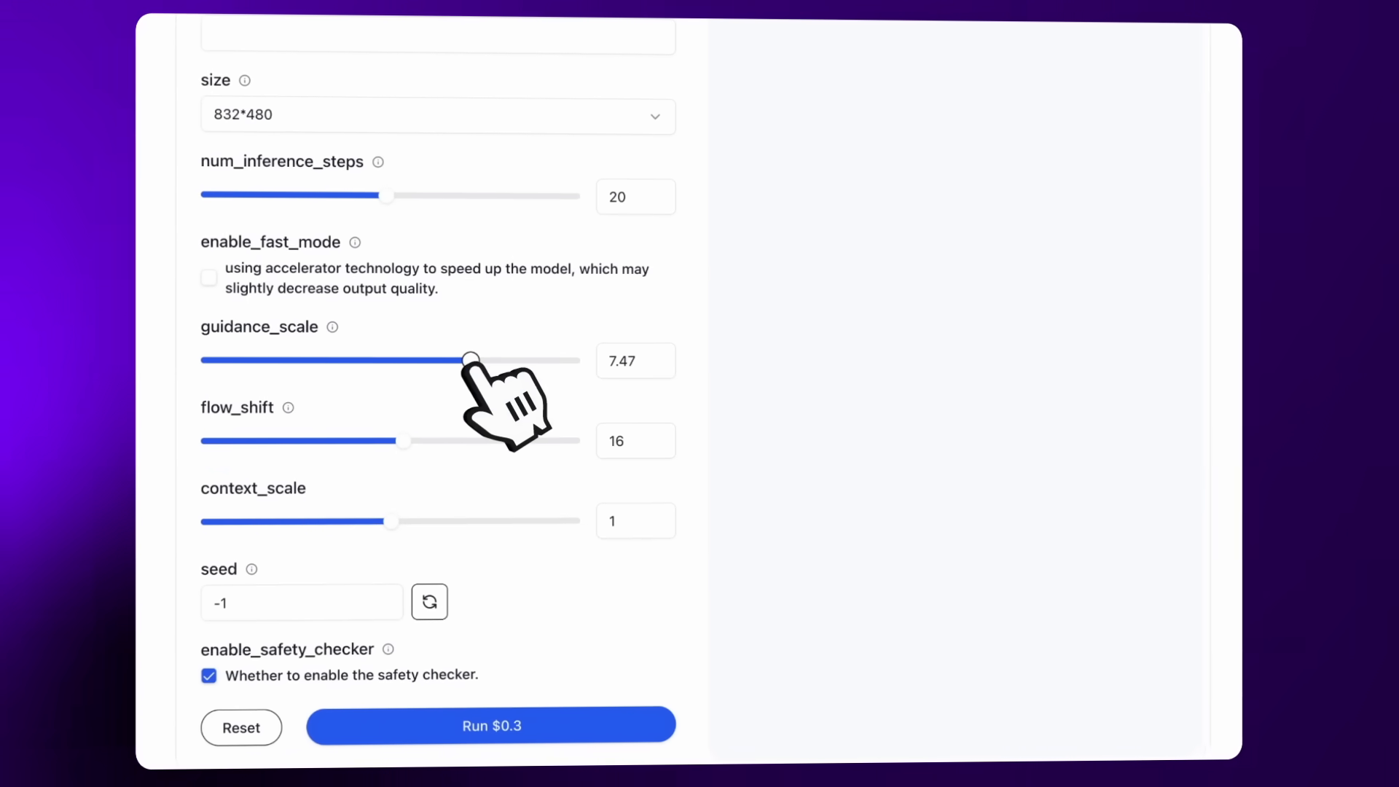
pyautogui.moveTo(393, 522); pyautogui.dragTo(482, 522)
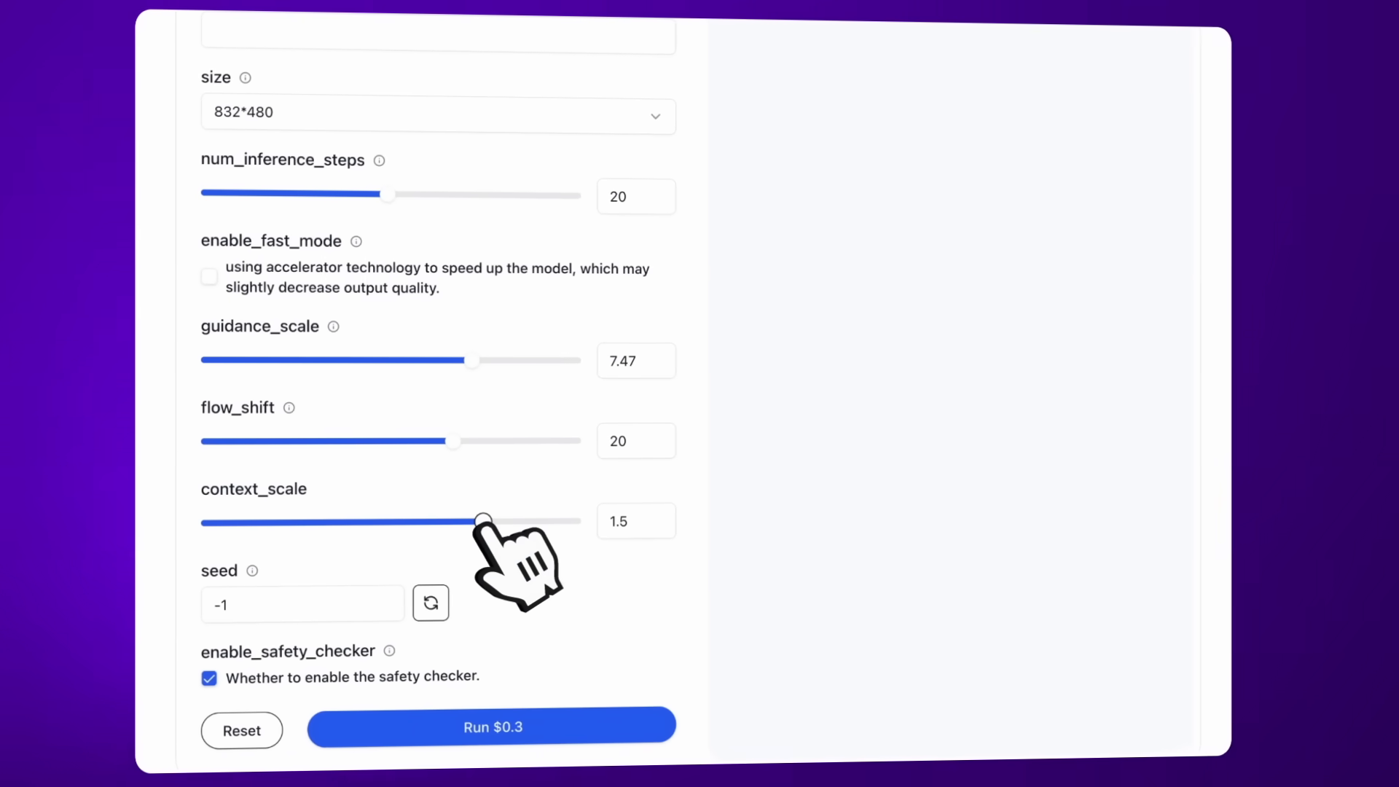
pyautogui.click(490, 726)
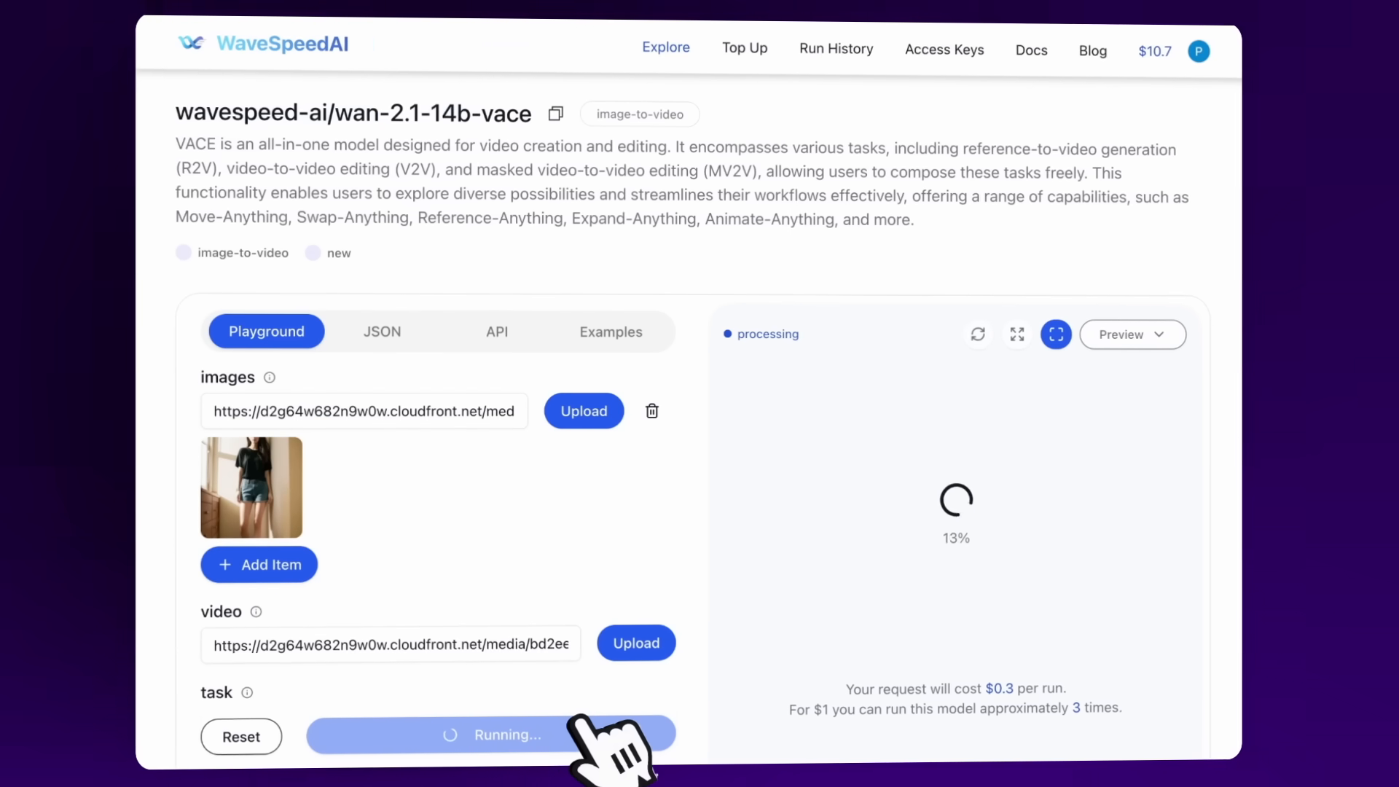